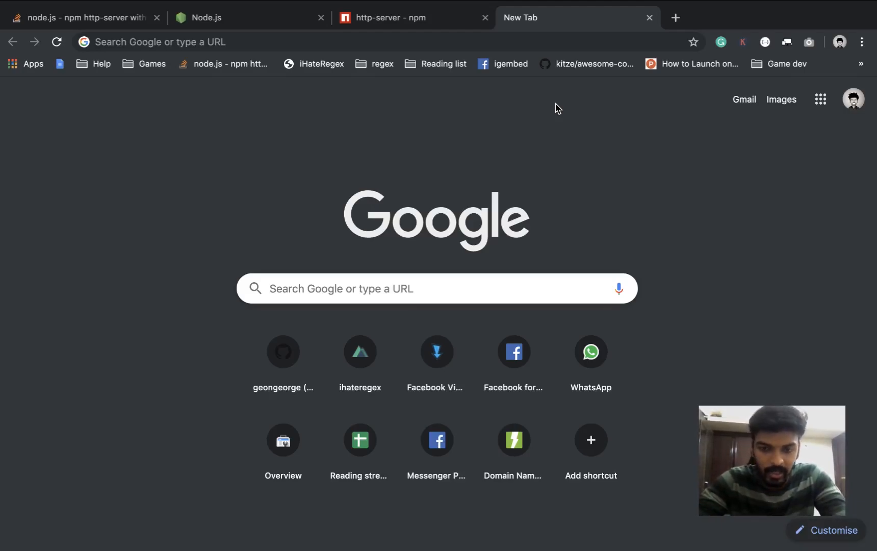
Switch Chrome to the Node.js site showing the macOS LTS and Current downloads
{"action": "left_click", "coordinate": [223, 17]}
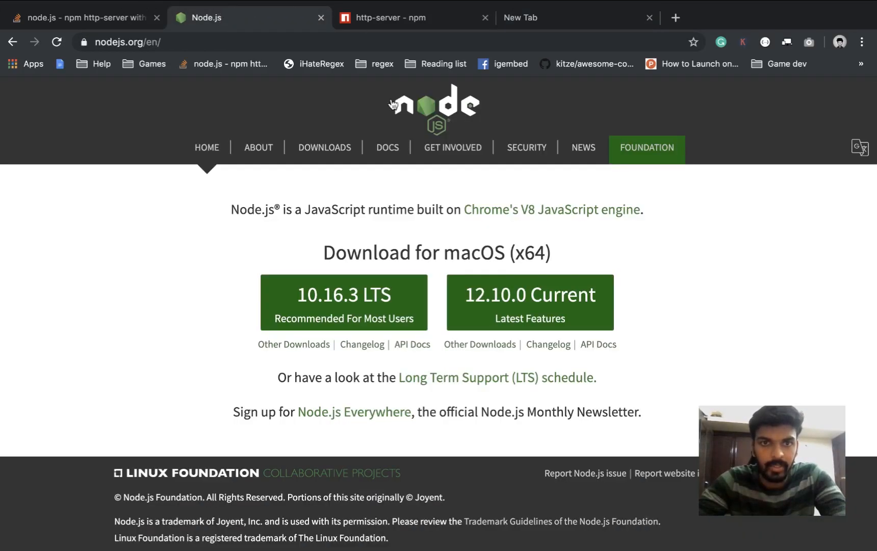
{"action": "mouse_move", "coordinate": [528, 253]}
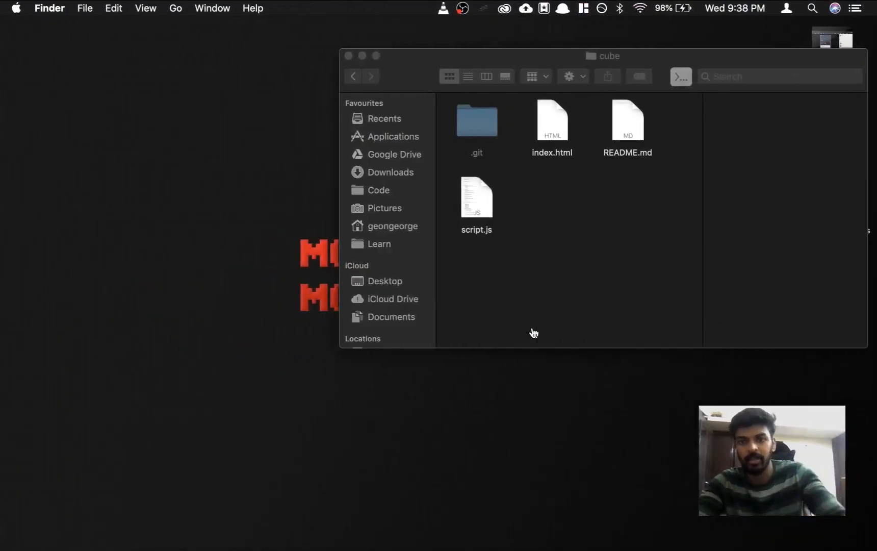
{"action": "mouse_move", "coordinate": [416, 521]}
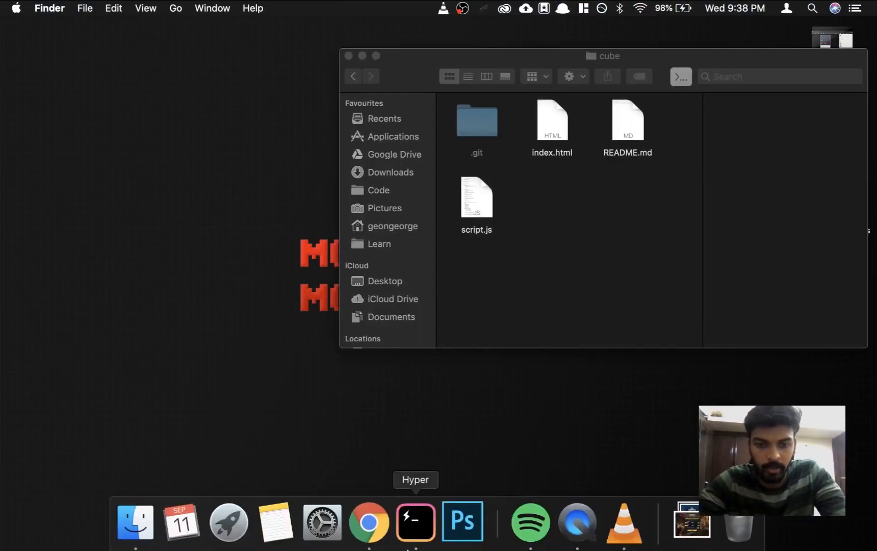
Run node --version in Hyper and confirm v11.13.0 against the nodejs.org releases
{"action": "left_click", "coordinate": [415, 522]}
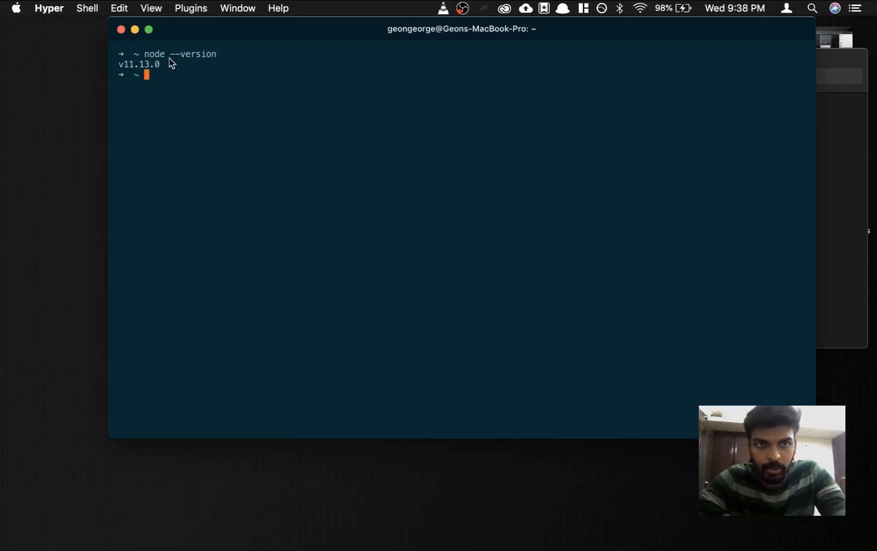
{"action": "double_click", "coordinate": [140, 64]}
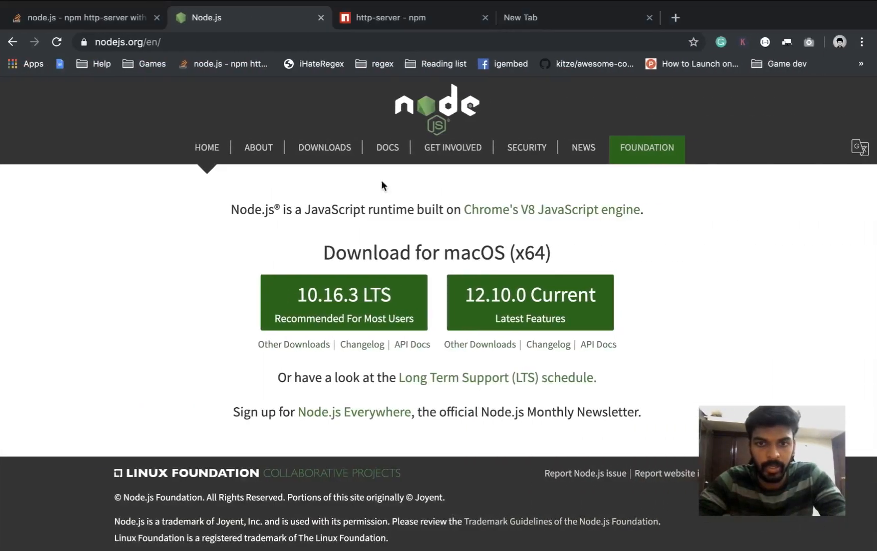
{"action": "scroll", "scroll_direction": "down", "scroll_amount": 3}
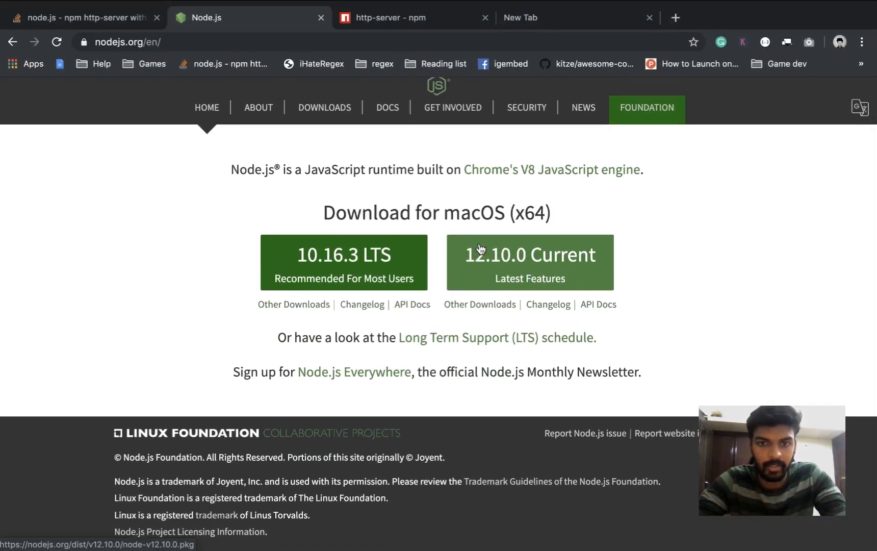
{"action": "mouse_move", "coordinate": [480, 249]}
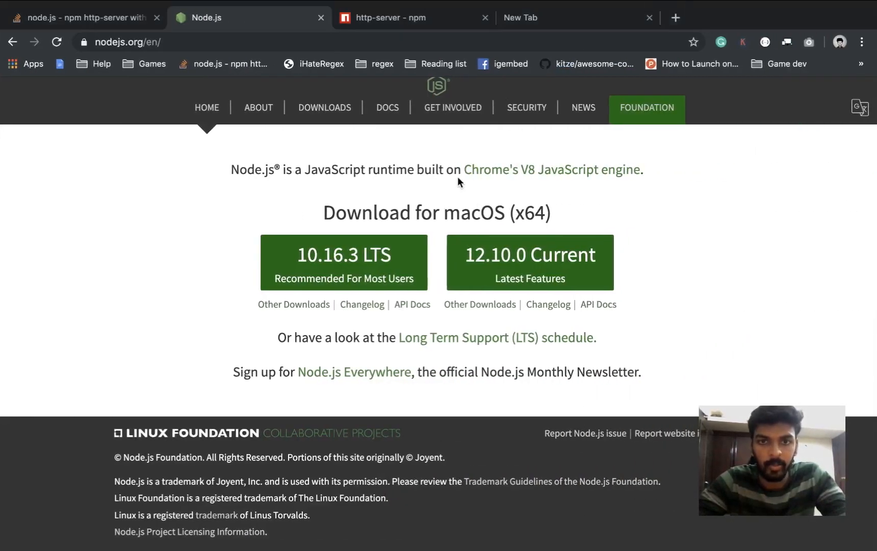
{"action": "left_click", "coordinate": [411, 18]}
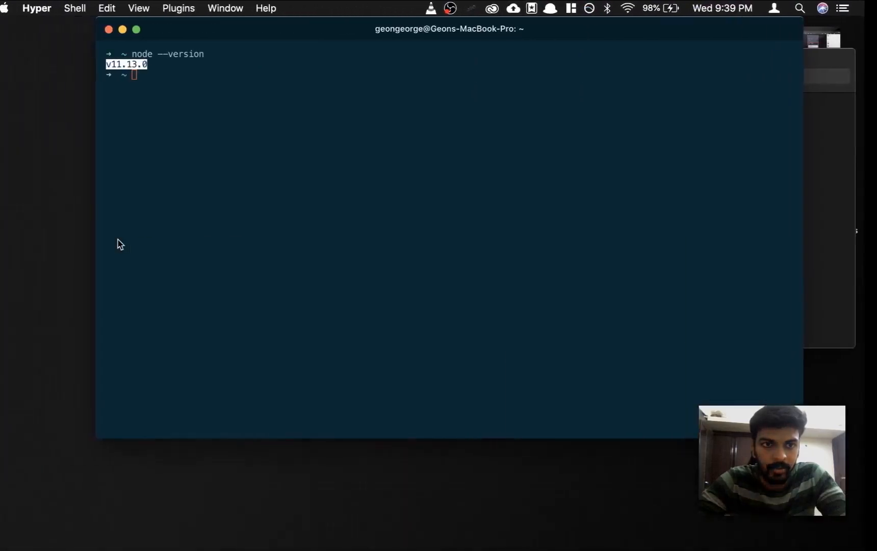
Run npm install http-server -g, which fails with EACCES on /usr/local/lib/node_modules
{"action": "type", "text": "npm"}
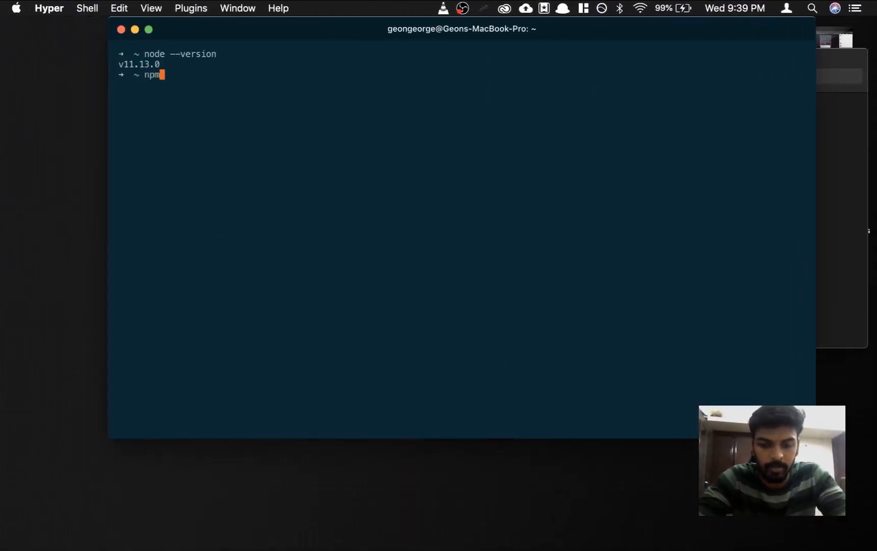
{"action": "type", "text": "install"}
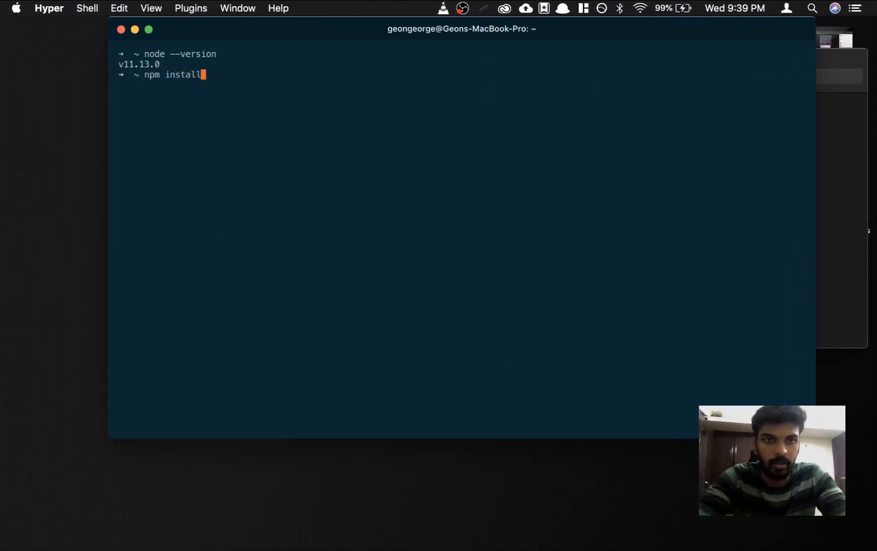
{"action": "type", "text": "http-s"}
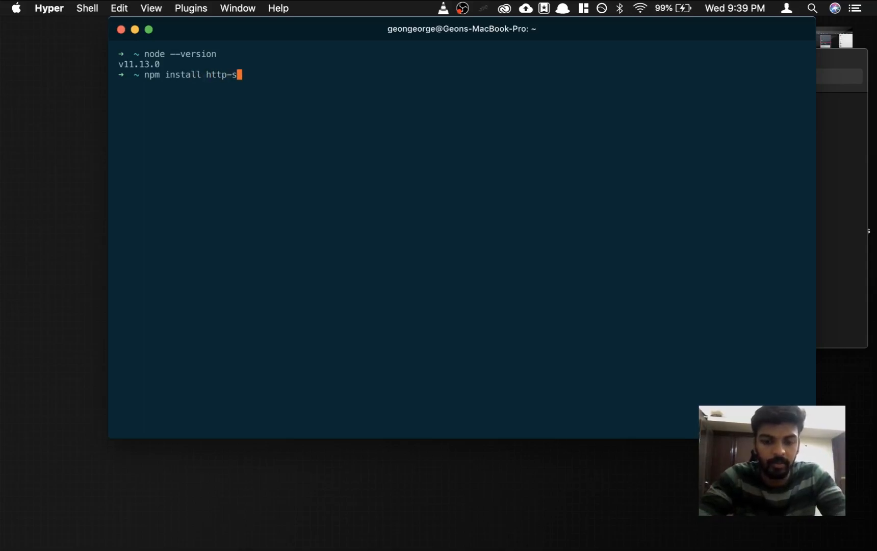
{"action": "type", "text": "erver -"}
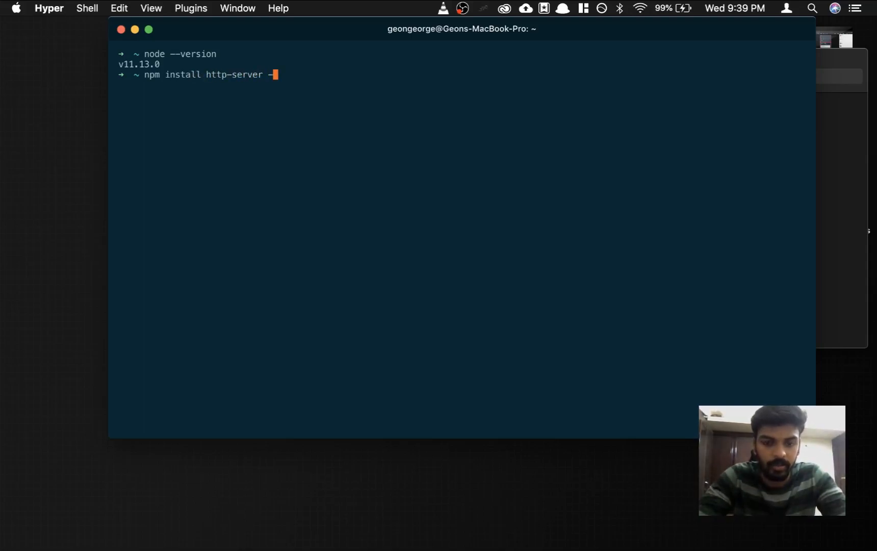
{"action": "type", "text": "g"}
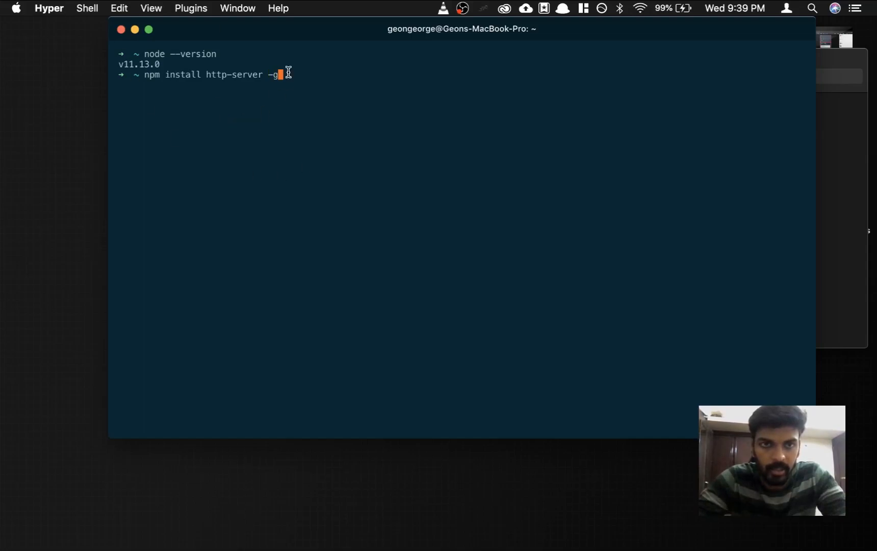
{"action": "mouse_move", "coordinate": [172, 84]}
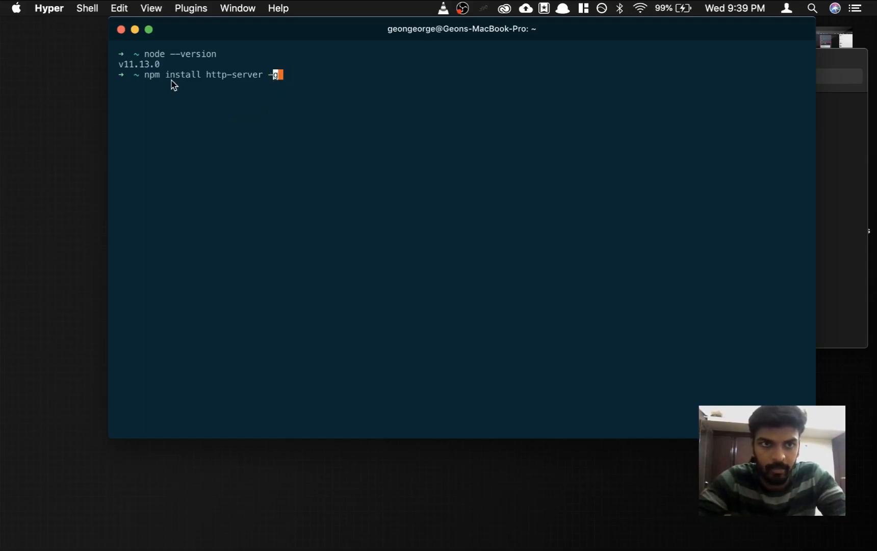
{"action": "double_click", "coordinate": [152, 74]}
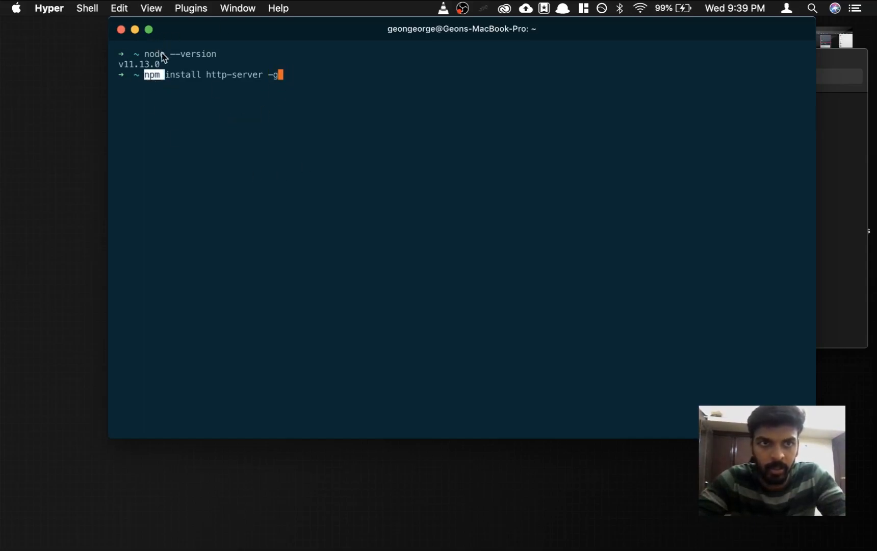
{"action": "key", "text": "enter"}
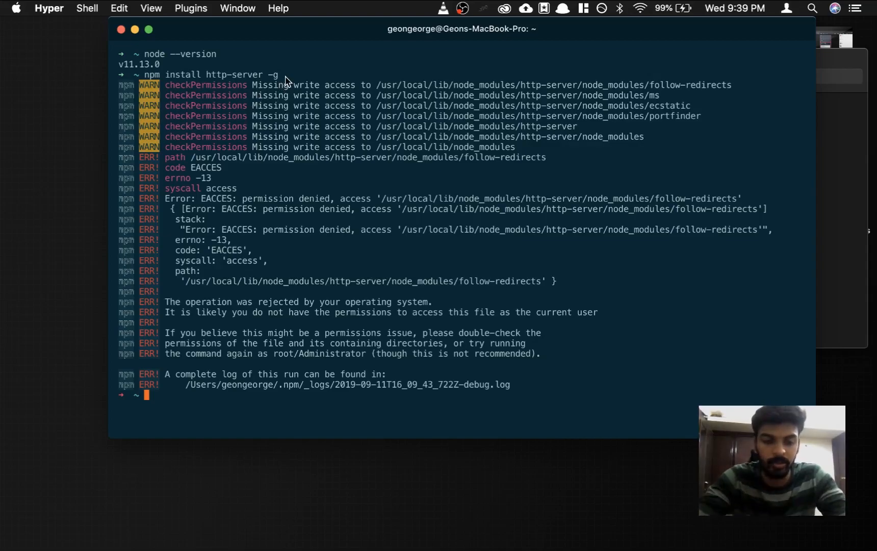
{"action": "type", "text": "sudo"}
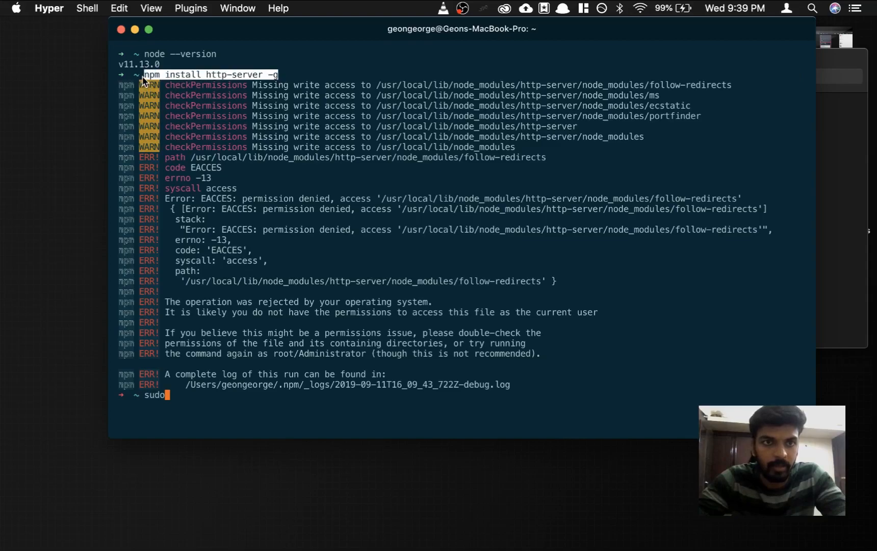
{"action": "type", "text": "npm install http-server -g"}
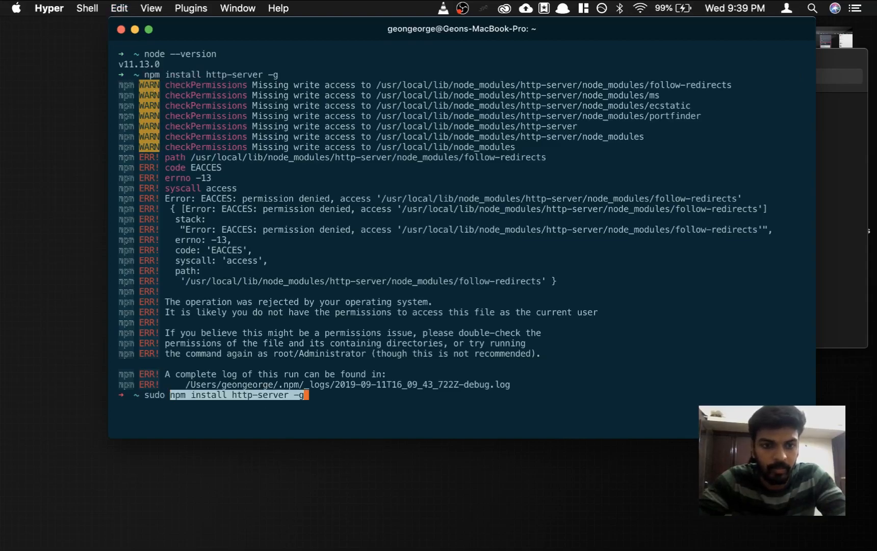
{"action": "key", "text": "enter"}
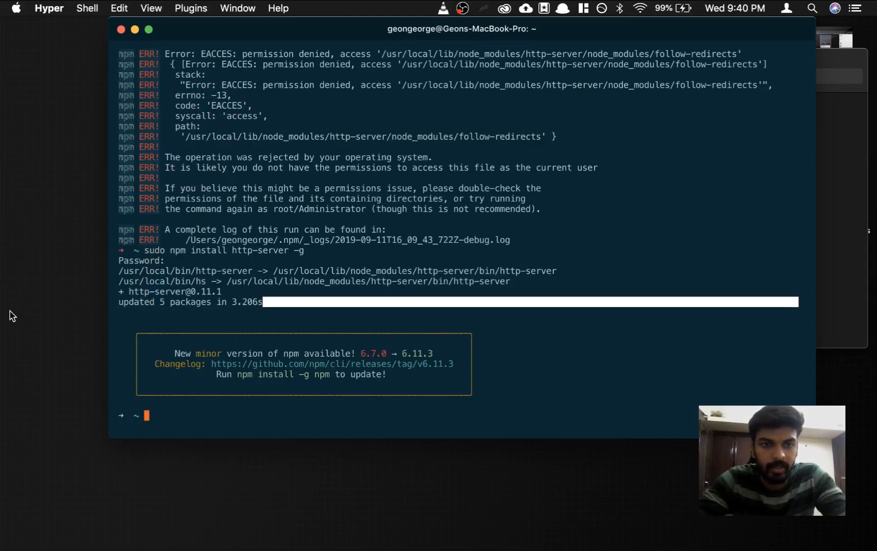
{"action": "mouse_move", "coordinate": [153, 309]}
{"action": "type", "text": "cd /Users/geongeorge/Code/cube"}
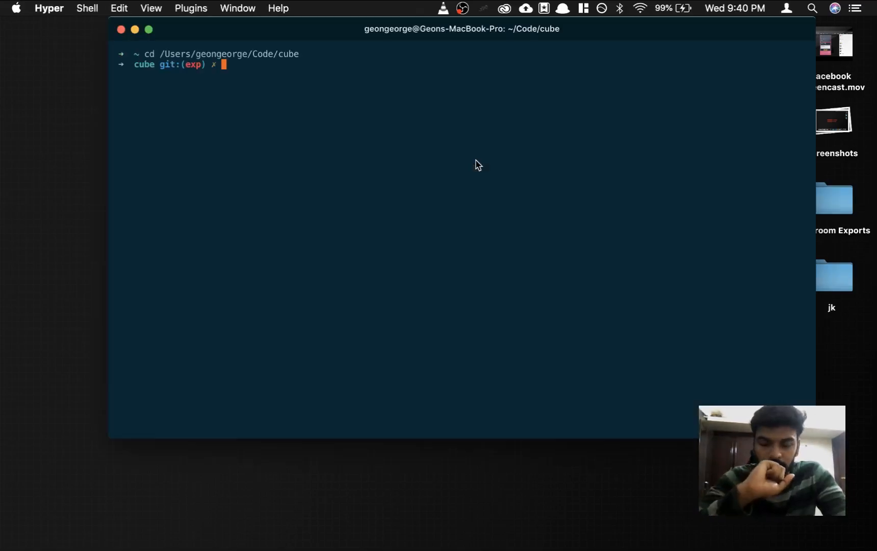
{"action": "type", "text": "http"}
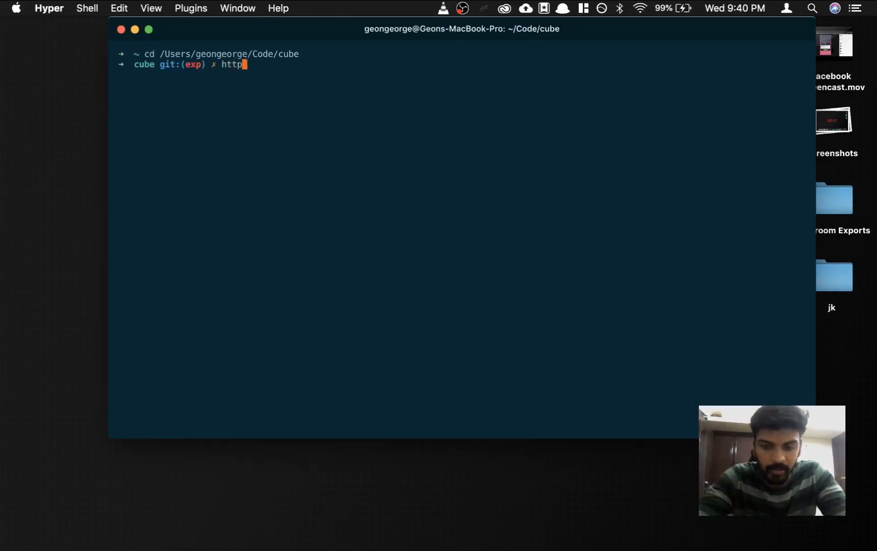
{"action": "type", "text": "-server"}
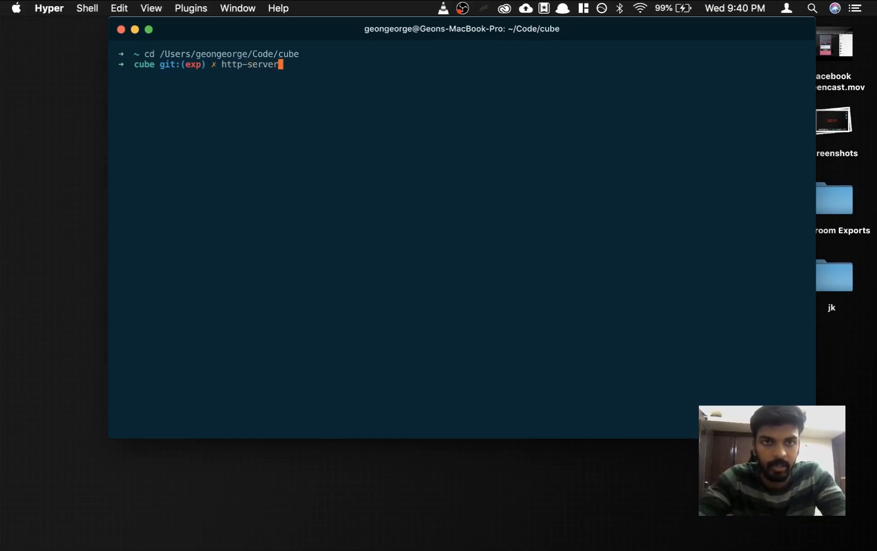
{"action": "type", "text": "."}
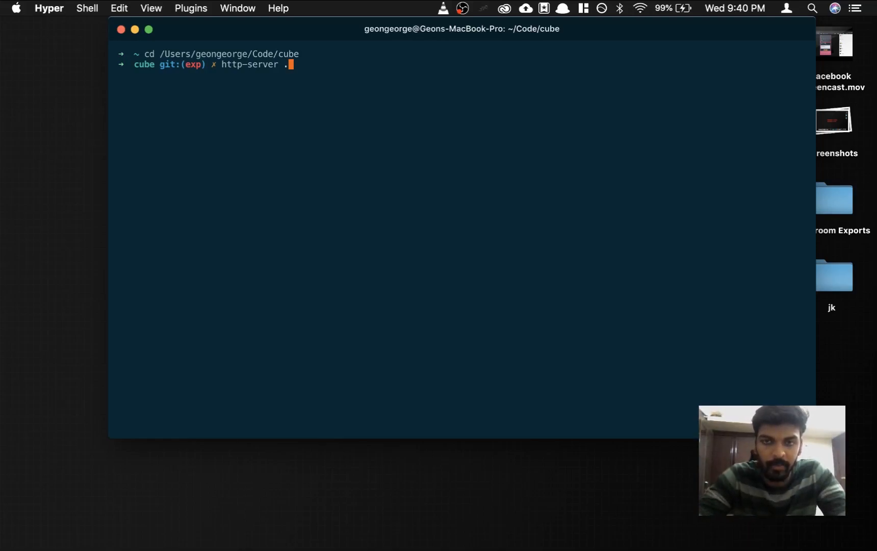
{"action": "left_click_drag", "start_coordinate": [462, 29], "coordinate": [429, 67]}
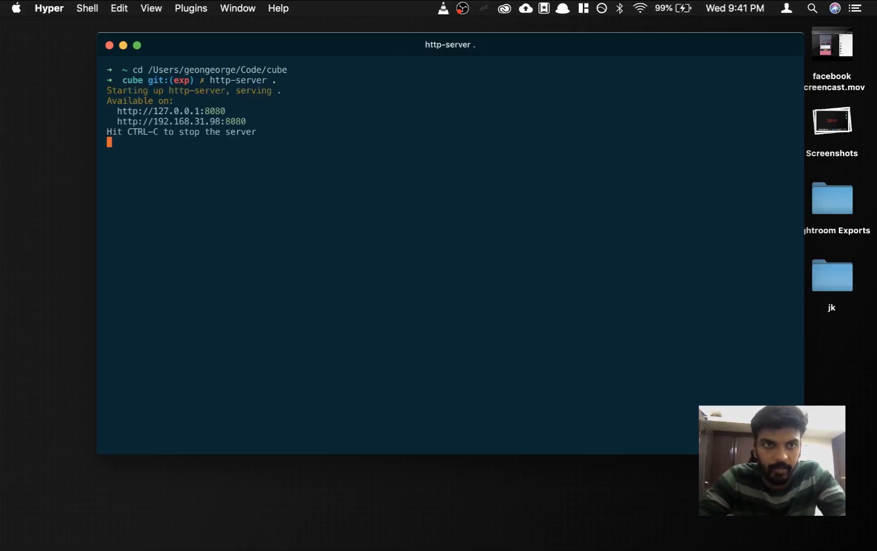
{"action": "mouse_move", "coordinate": [114, 140]}
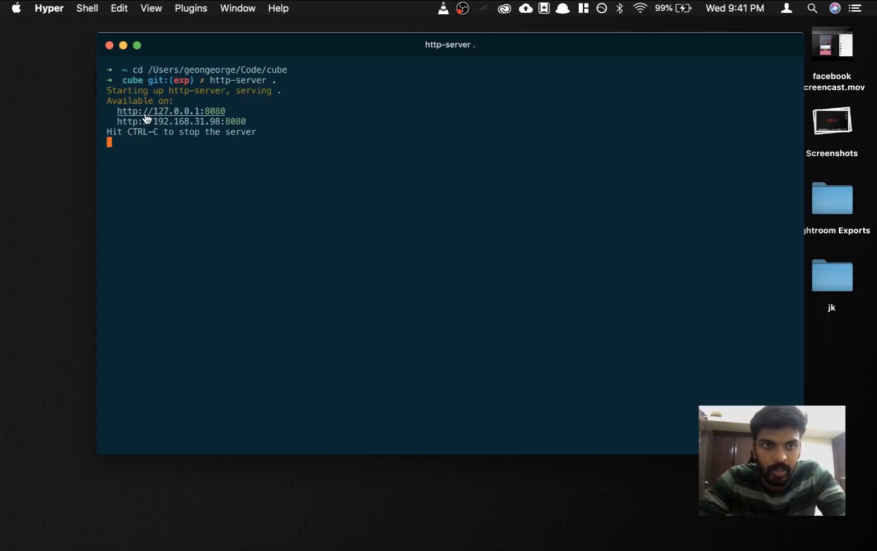
{"action": "mouse_move", "coordinate": [165, 116]}
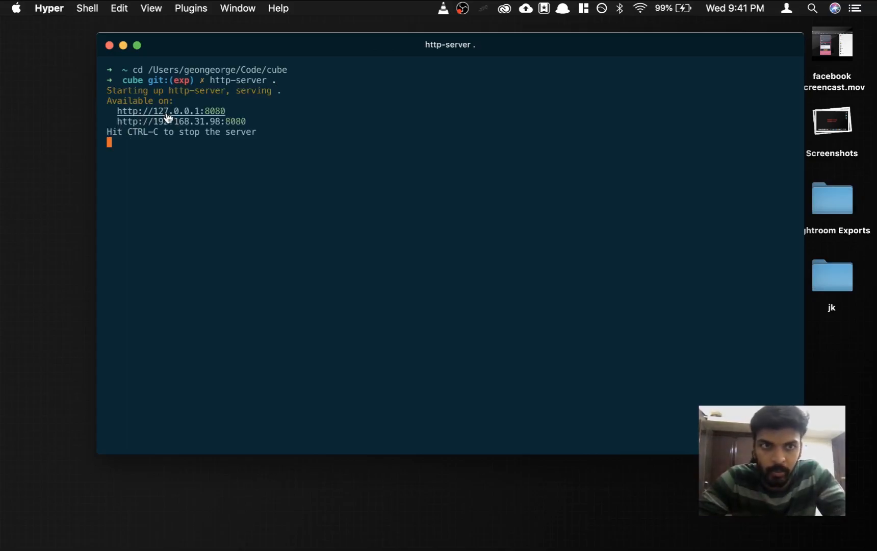
{"action": "mouse_move", "coordinate": [219, 118]}
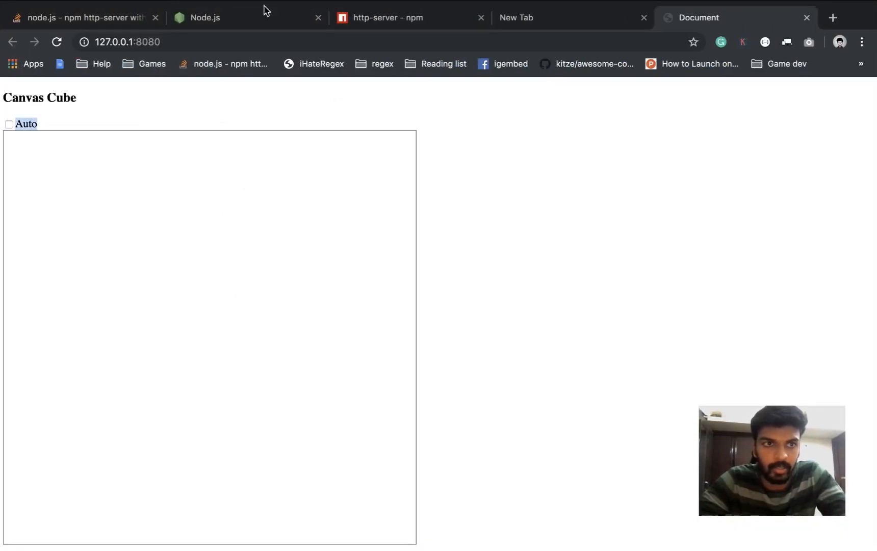
{"action": "mouse_move", "coordinate": [332, 225]}
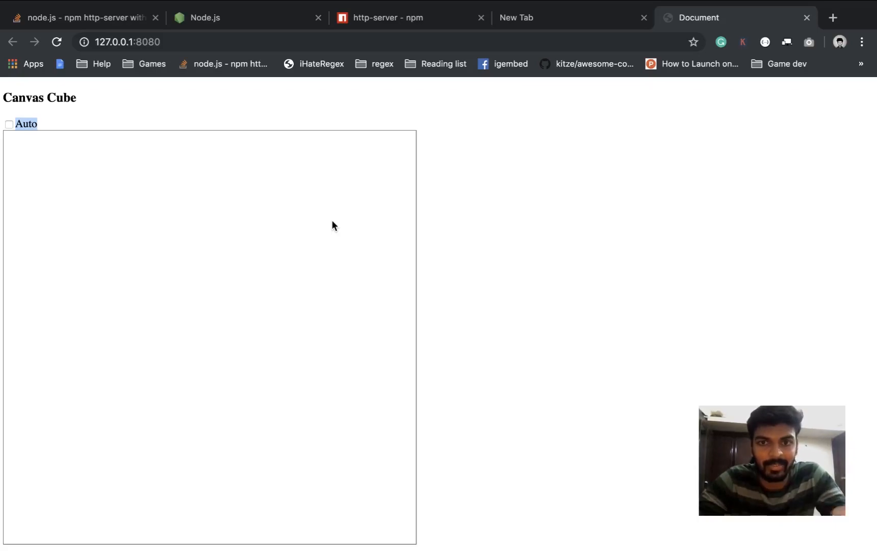
{"action": "mouse_move", "coordinate": [374, 189]}
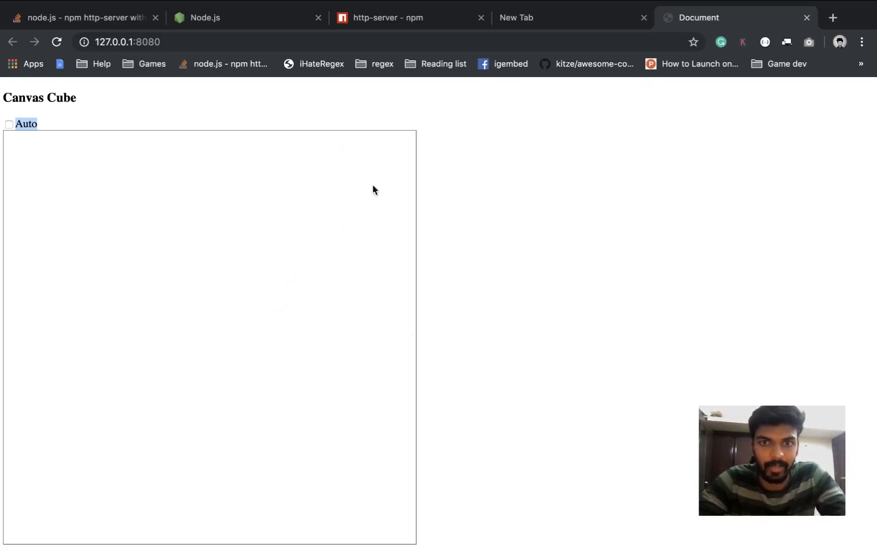
{"action": "left_click", "coordinate": [129, 42]}
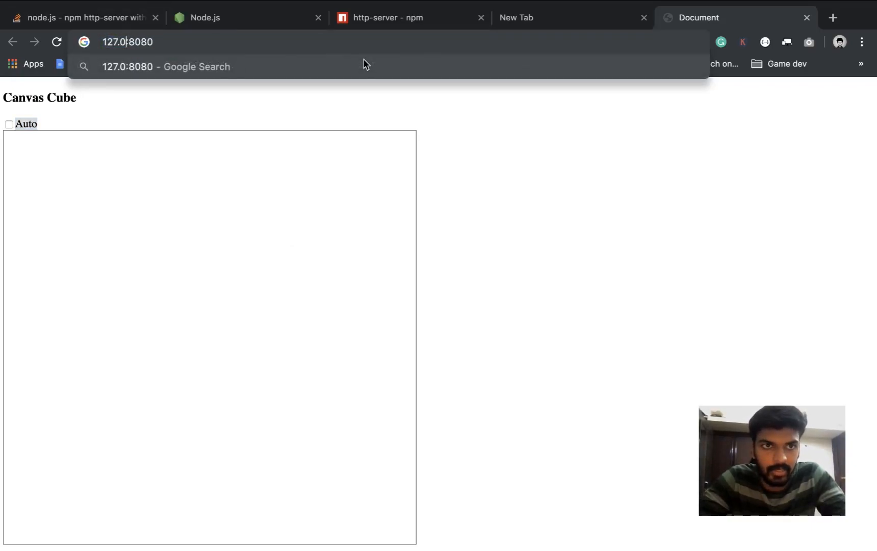
{"action": "key", "text": "Backspace"}
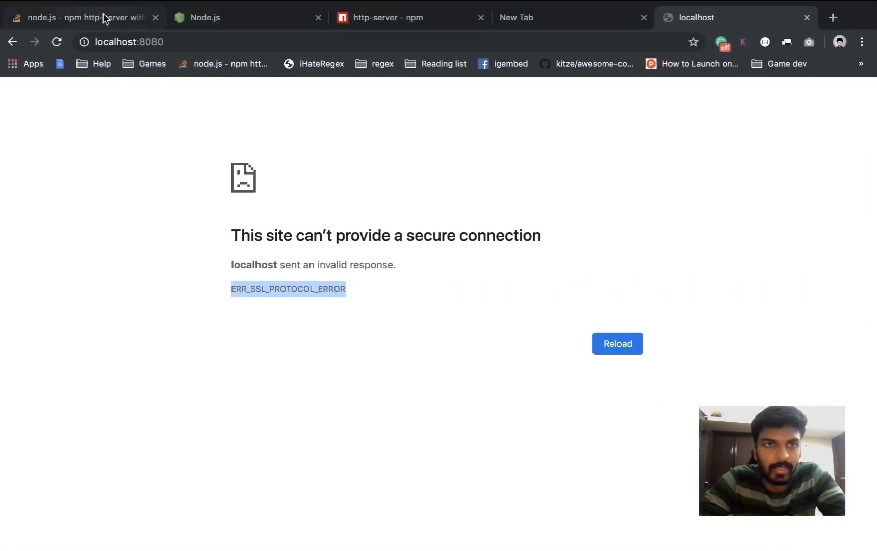
Select the openssl req certificate-generation command from the Stack Overflow SSL answer
{"action": "left_click", "coordinate": [81, 17]}
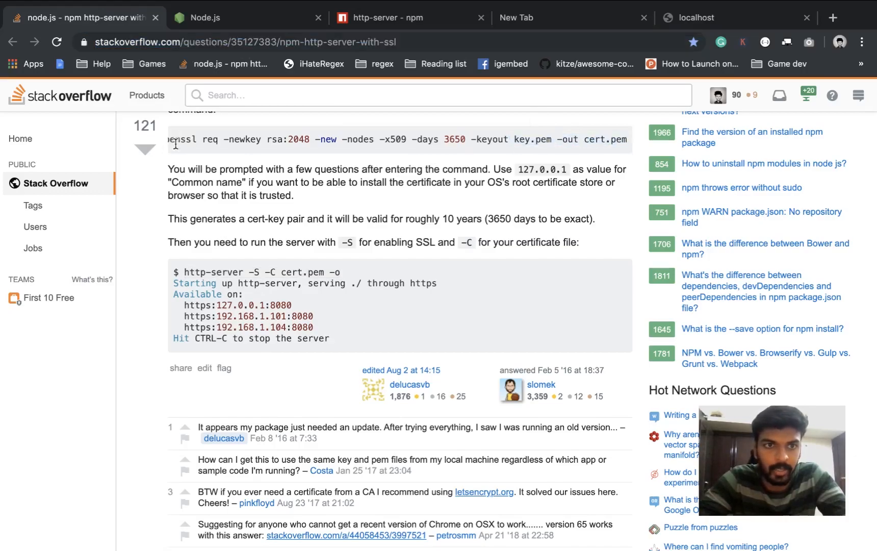
{"action": "left_click_drag", "start_coordinate": [510, 139], "coordinate": [629, 139]}
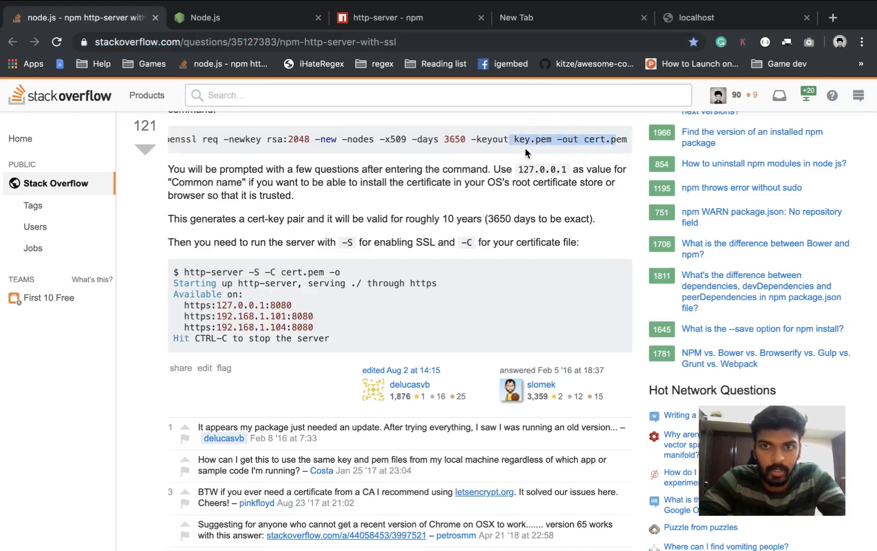
{"action": "left_click", "coordinate": [617, 140]}
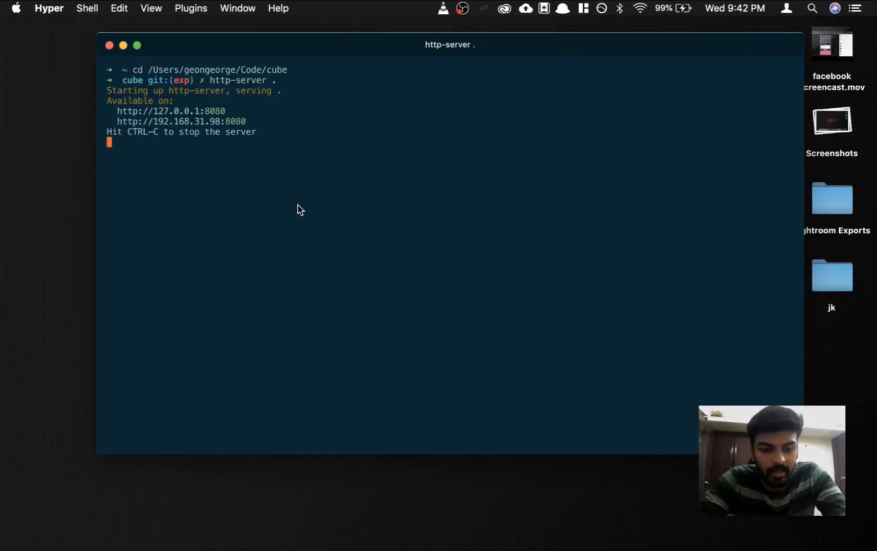
Stop the server with Ctrl+C and run openssl req to create key.pem and cert.pem, answering 'in' for country
{"action": "key", "text": "ctrl+c"}
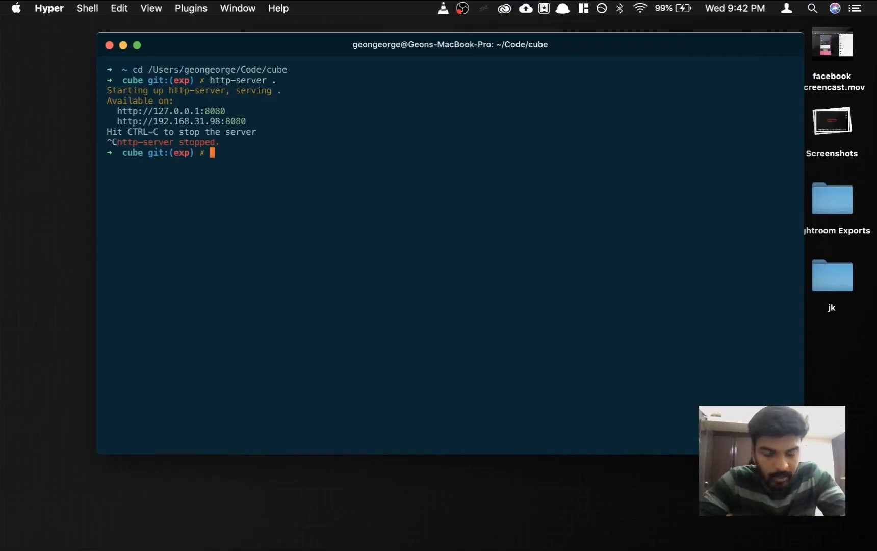
{"action": "type", "text": "openssl req -newkey rsa:2048 -new -nodes -x509 -days 3650 -keyout key.pem -out cert.pem"}
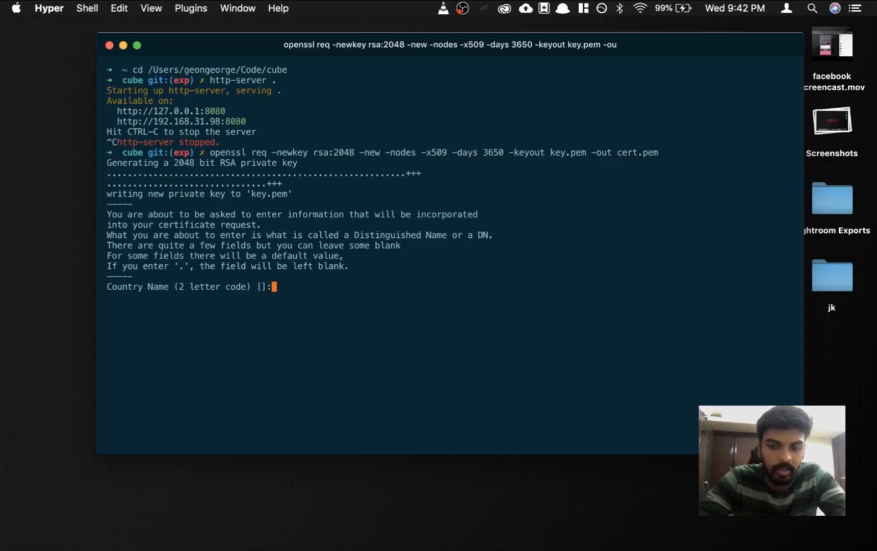
{"action": "type", "text": "in"}
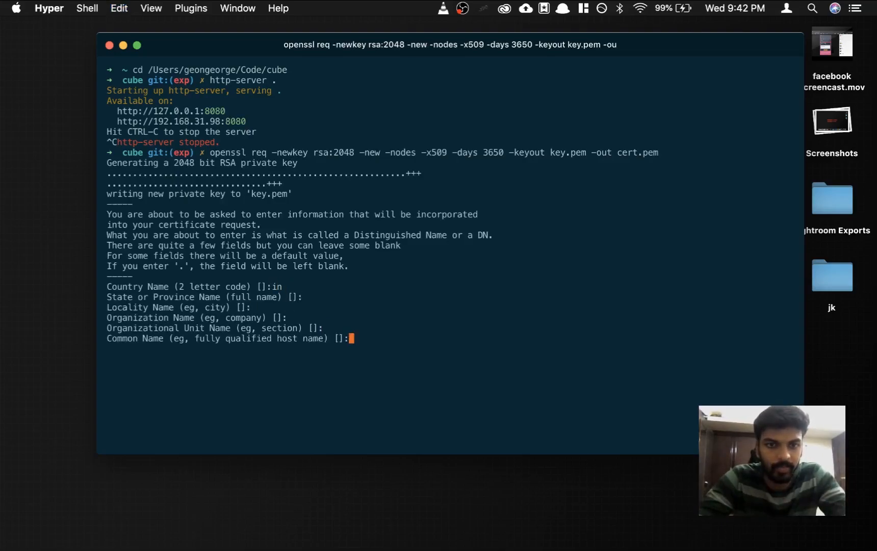
{"action": "key", "text": "enter"}
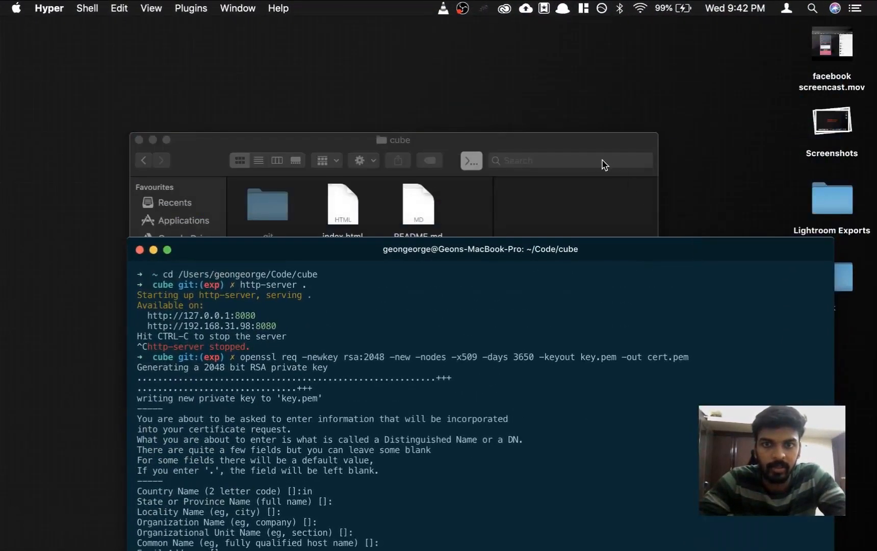
{"action": "left_click", "coordinate": [417, 286]}
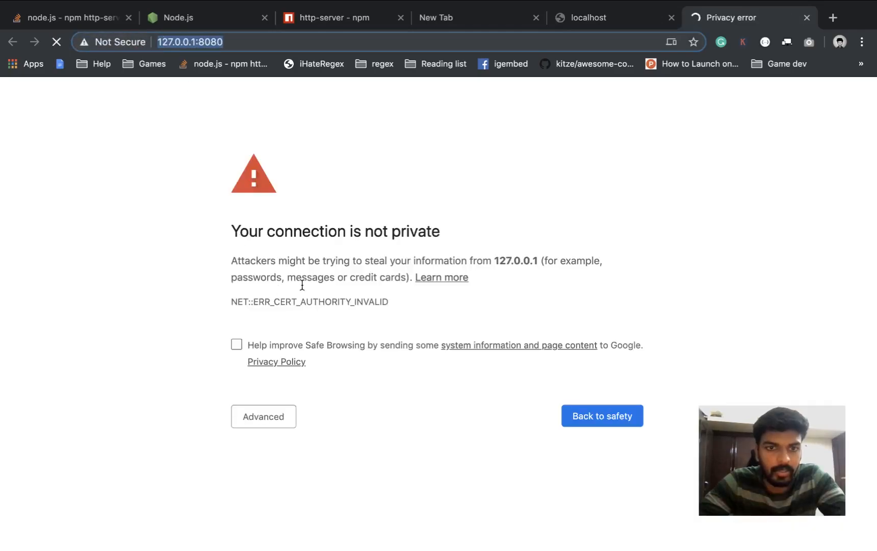
{"action": "left_click", "coordinate": [190, 42]}
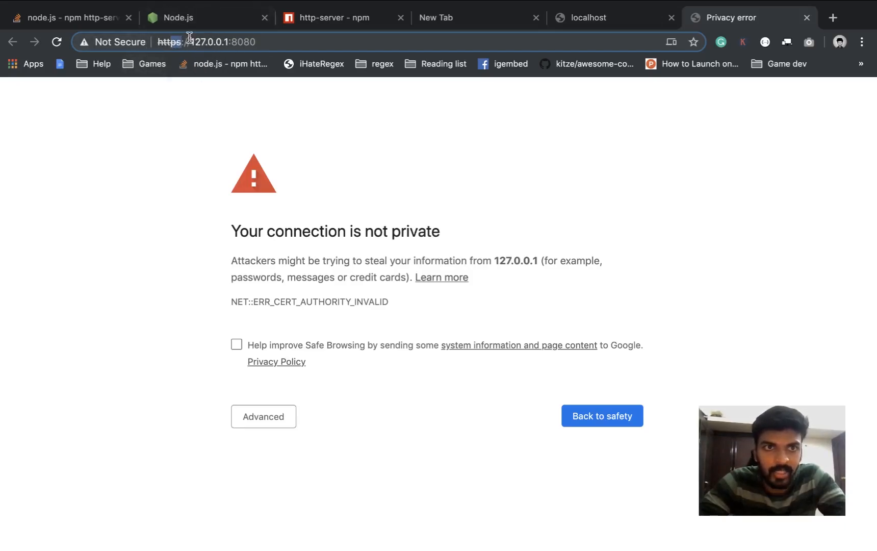
{"action": "left_click", "coordinate": [263, 416]}
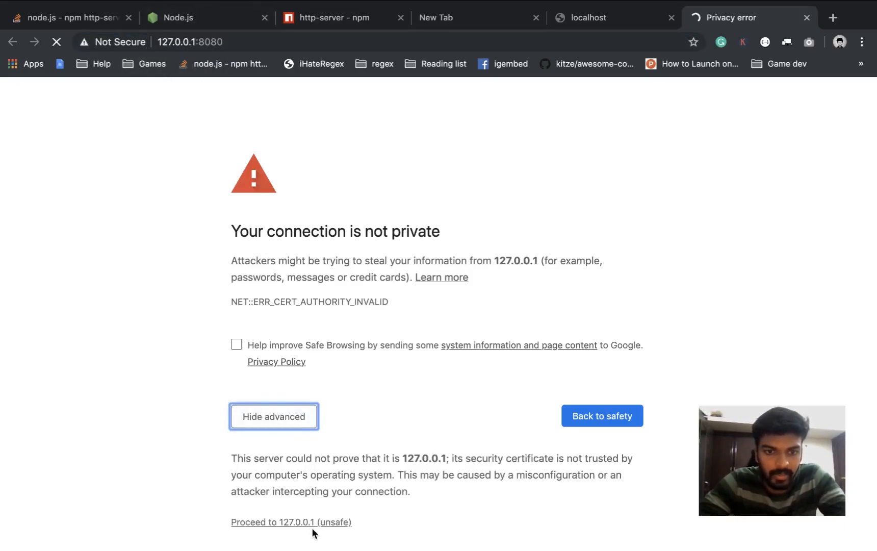